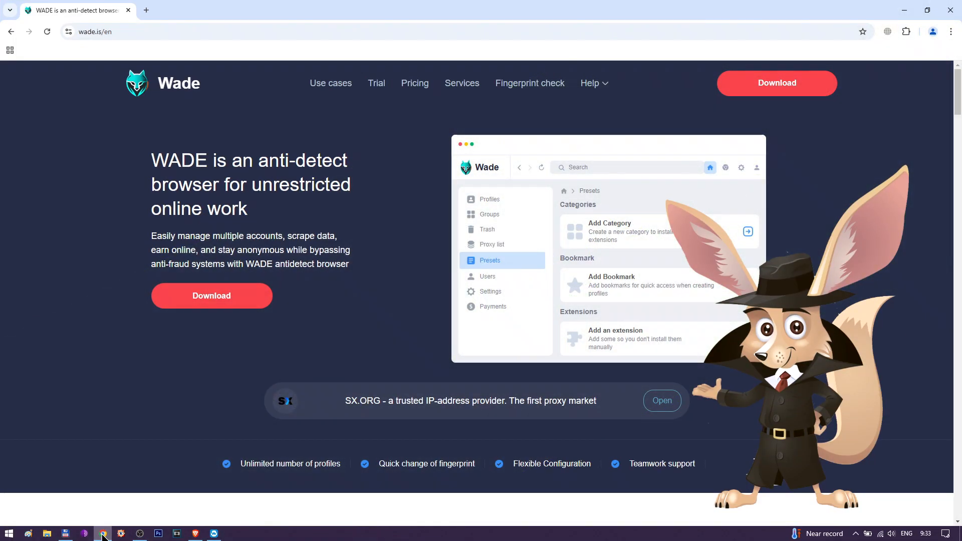
mouse_move(233, 303)
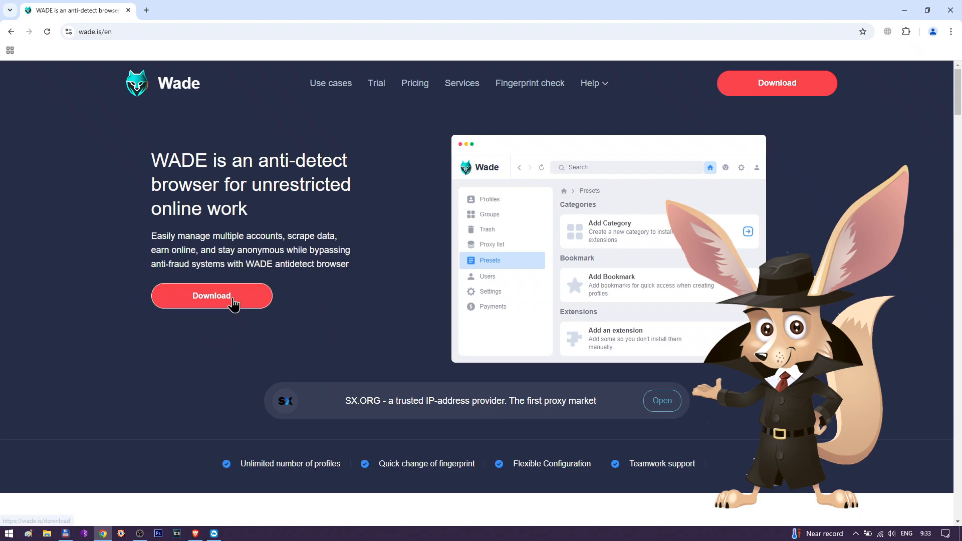
Download the Windows x64 Wade client from the wade.is download options.
click(212, 296)
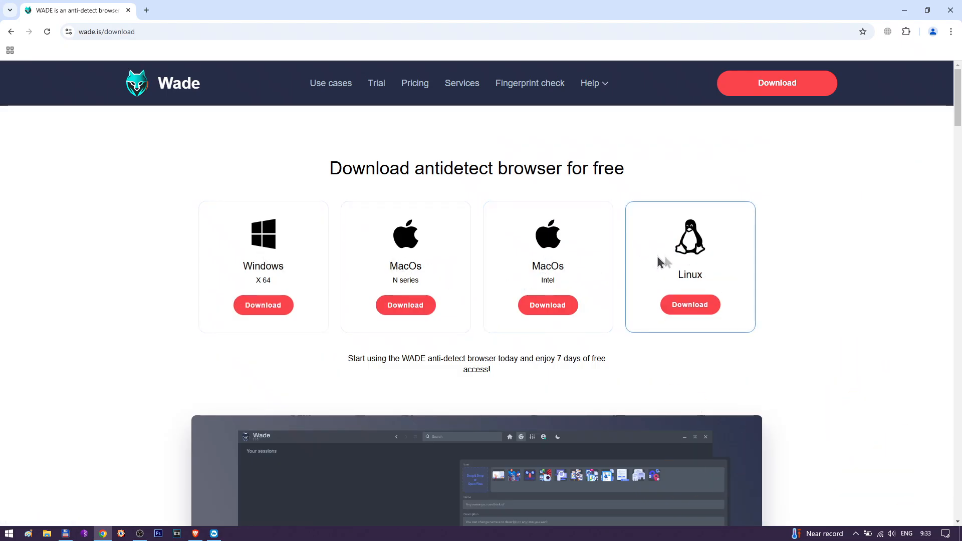
click(263, 304)
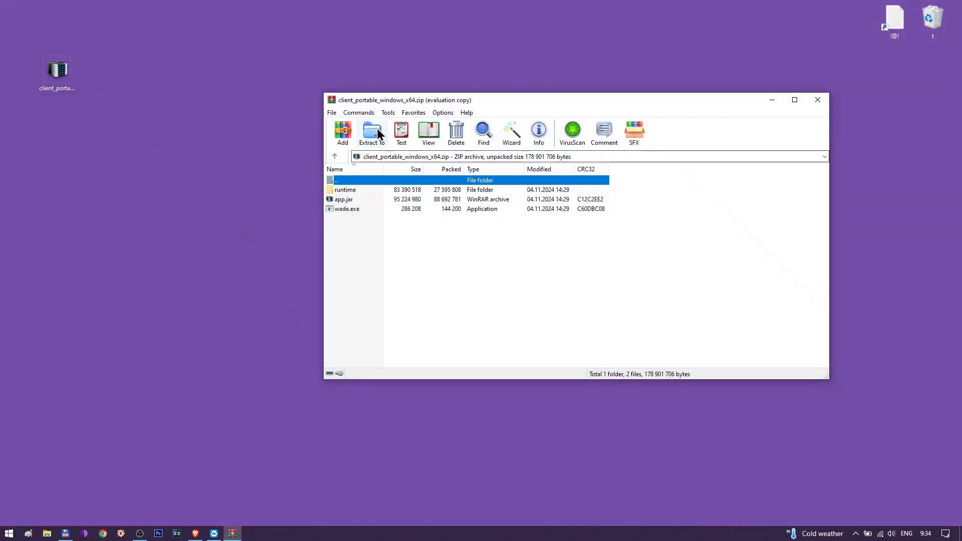
Extract the Wade archive to the Desktop and run the unverified wade.exe.
click(371, 130)
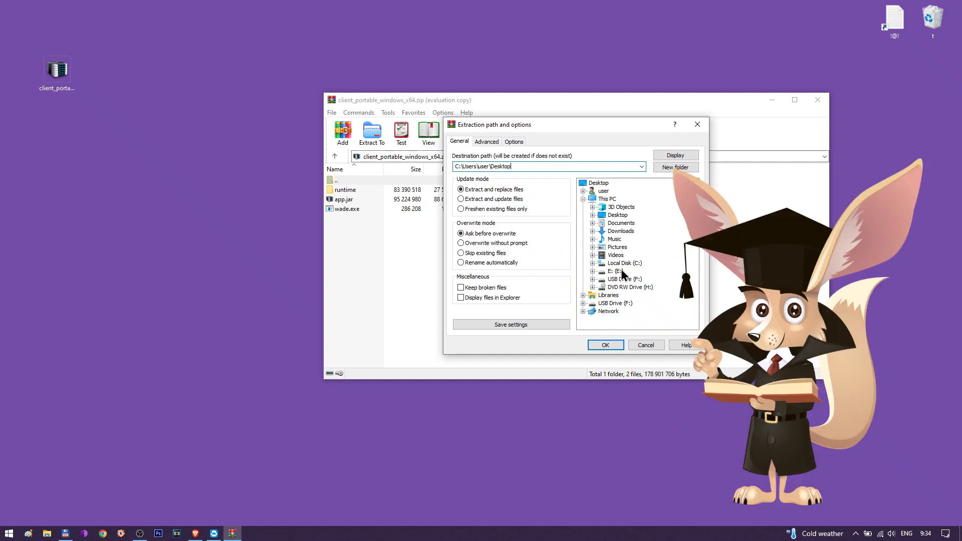
click(606, 344)
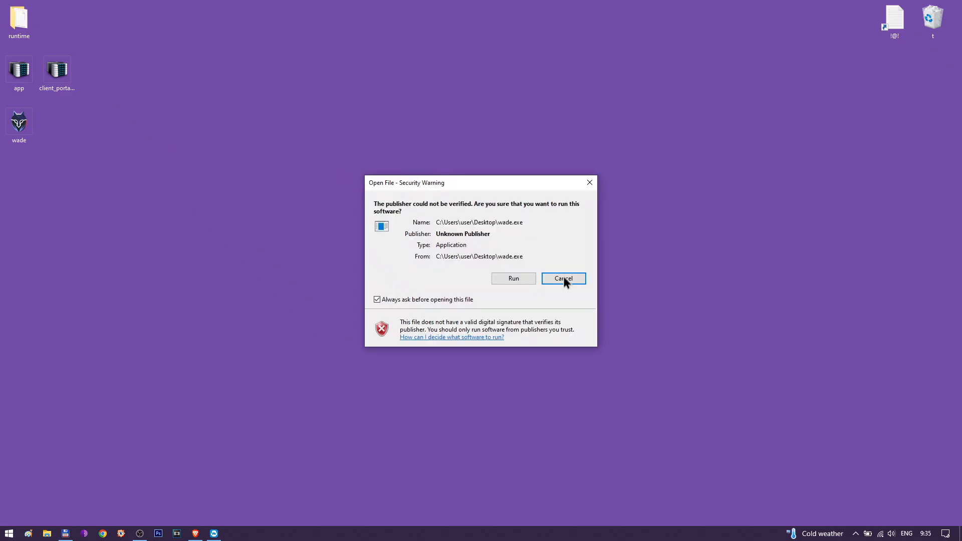
click(513, 279)
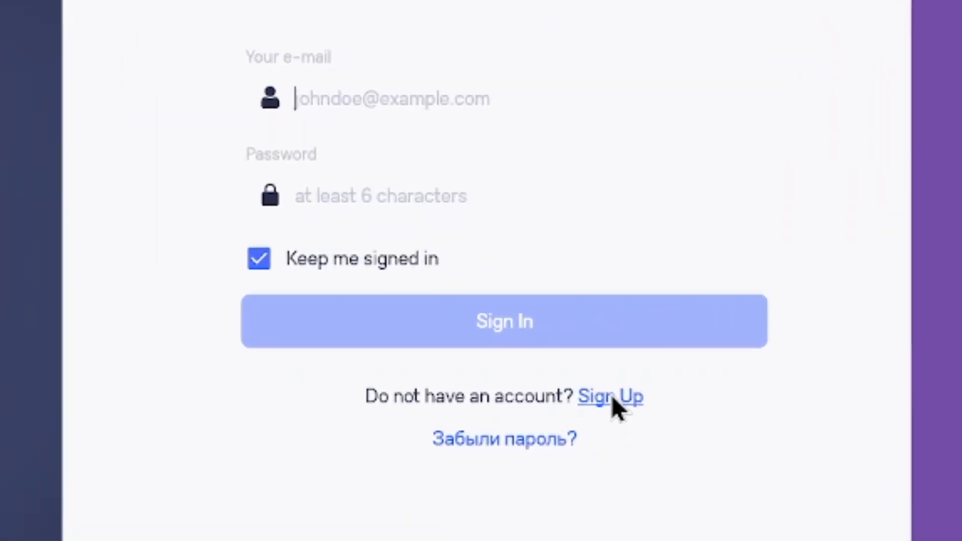
Register a Wade account with email and password and submit the emailed verification code.
click(611, 396)
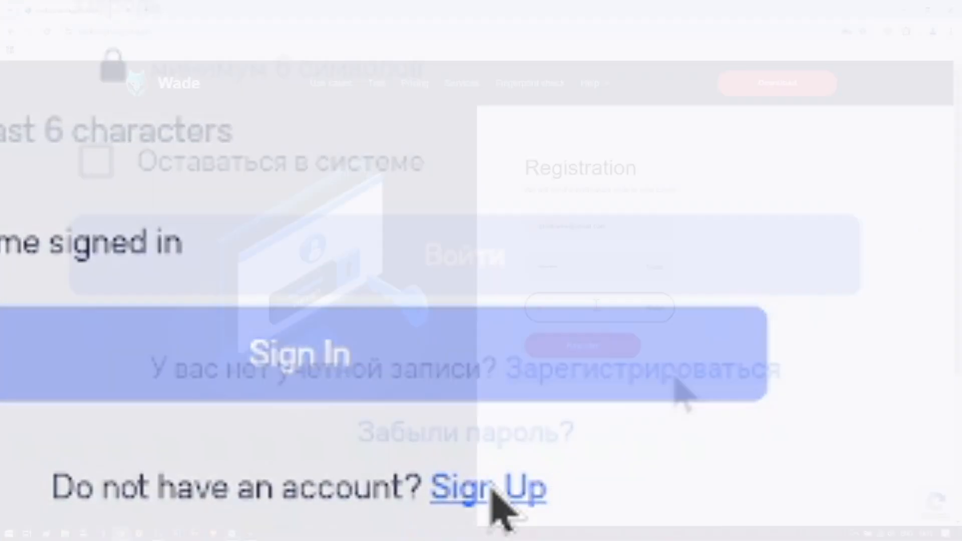
click(489, 487)
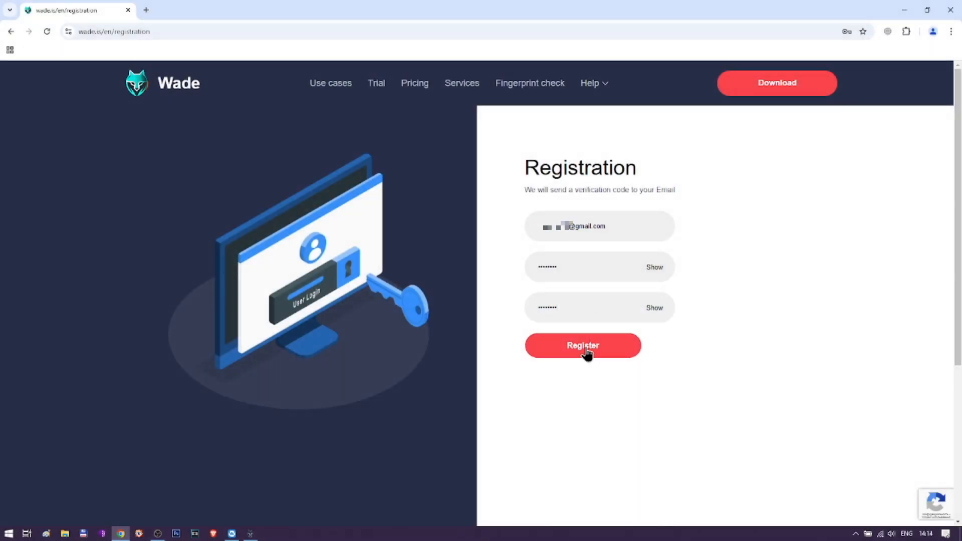
click(583, 346)
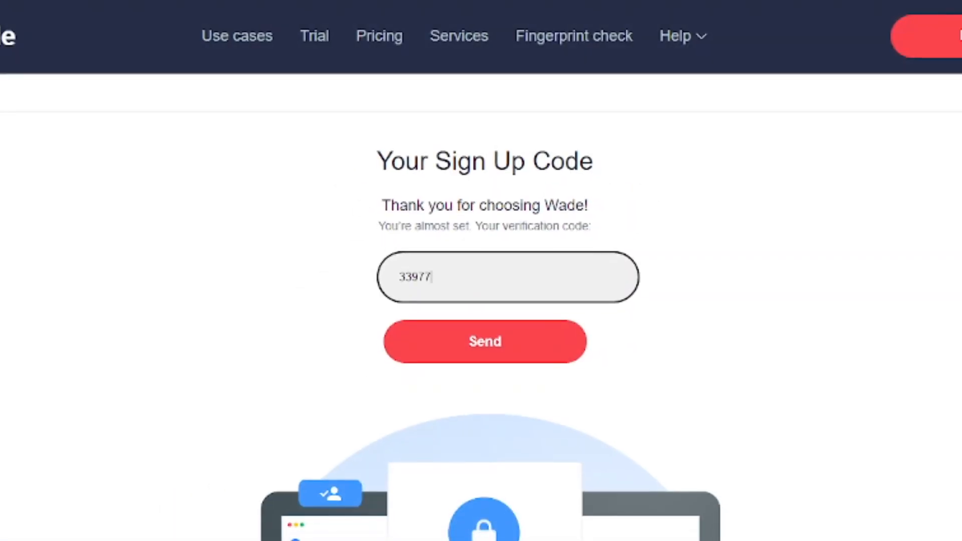
click(485, 341)
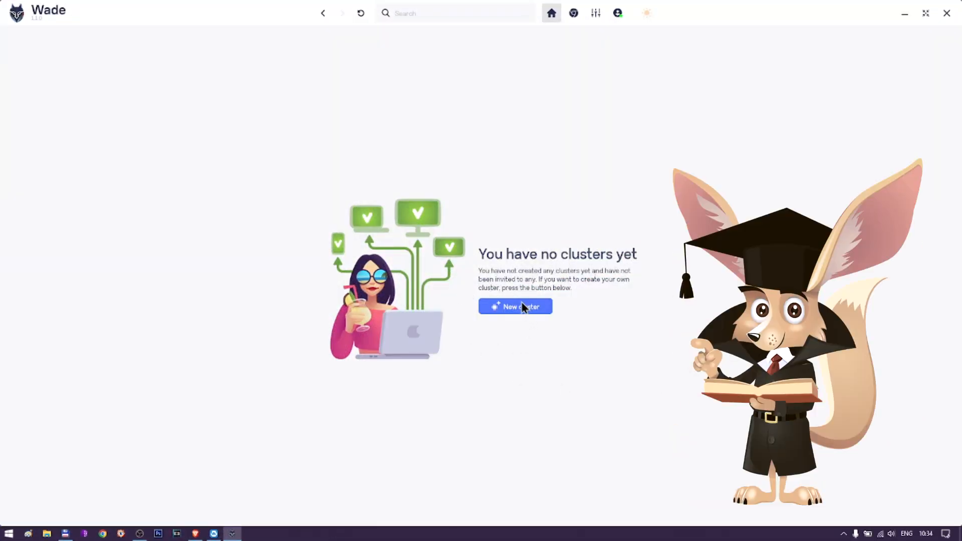
Start a new cluster from the empty clusters screen, leading to the Telegram verification bot.
click(515, 307)
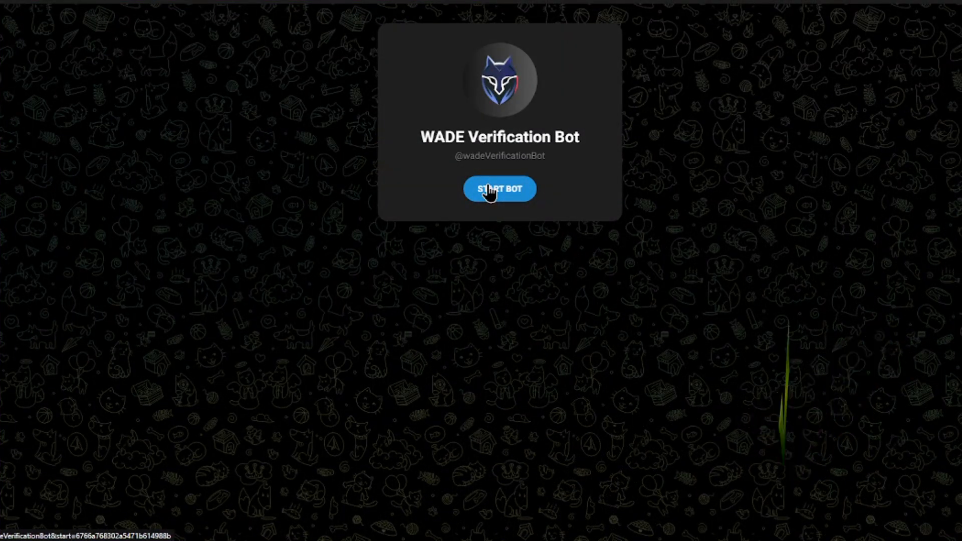
Start the WADE Verification Bot in Telegram to verify the trial.
click(499, 188)
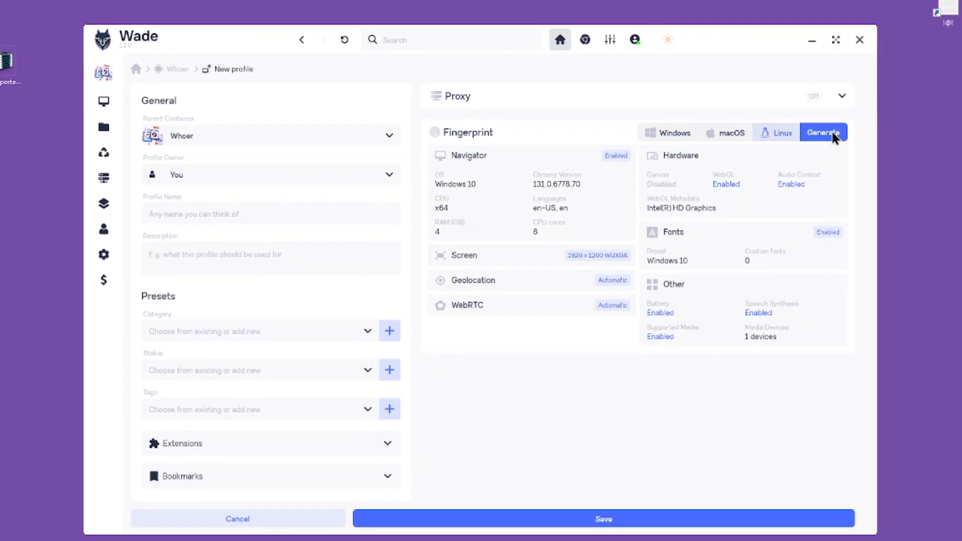
Create a Linux profile with a generated fingerprint and assign it the US proxy.
click(824, 132)
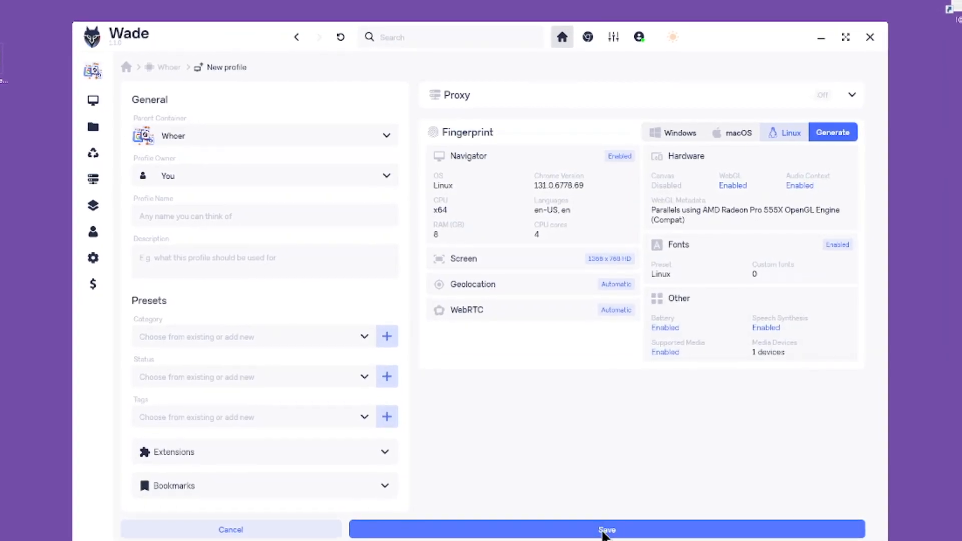
click(605, 529)
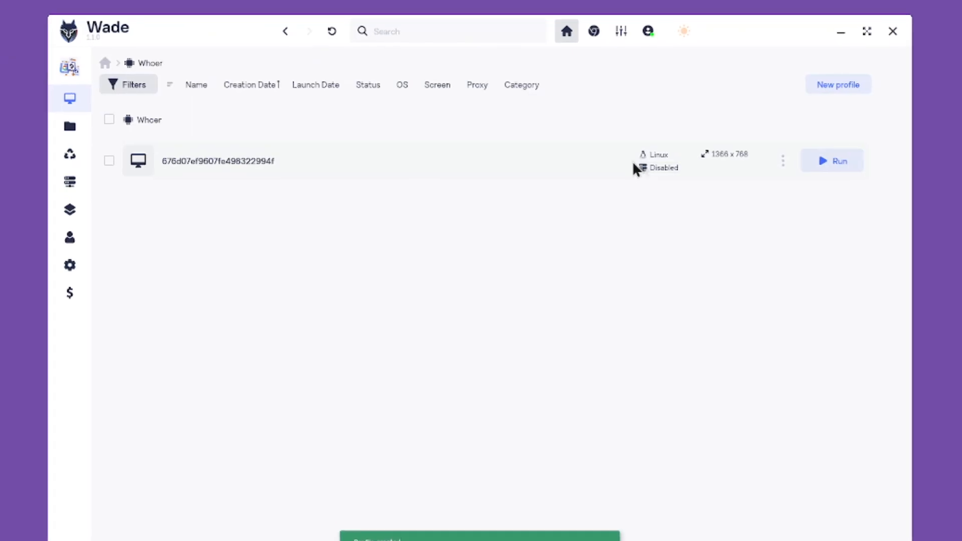
click(783, 161)
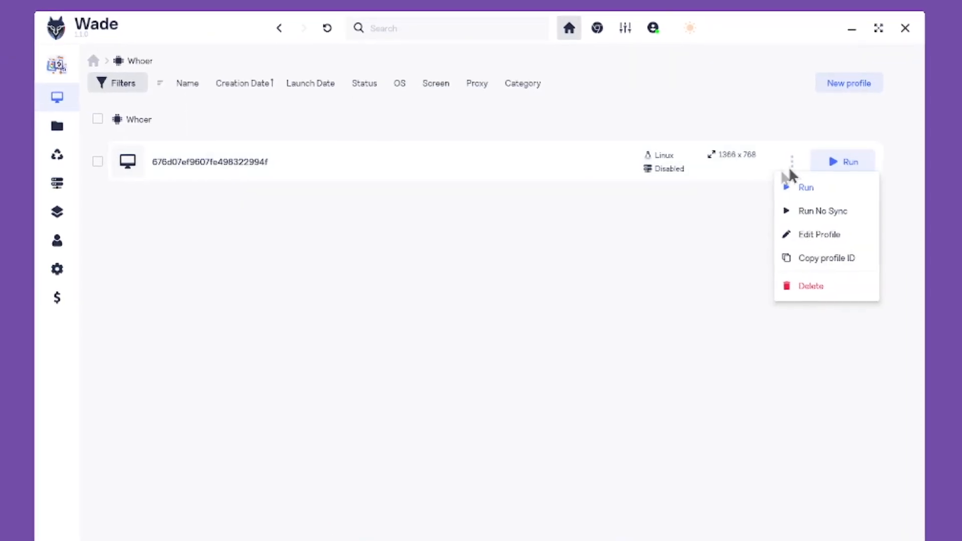
click(670, 168)
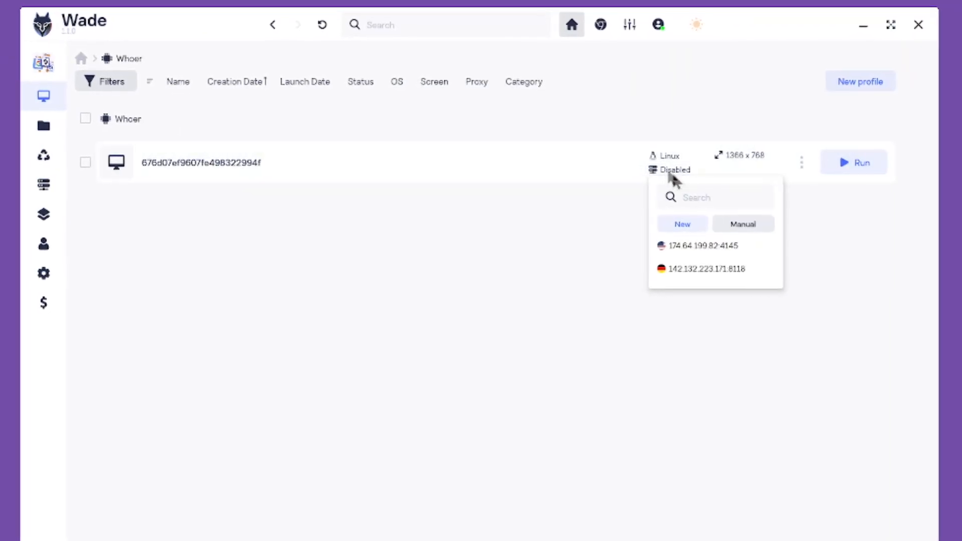
click(702, 245)
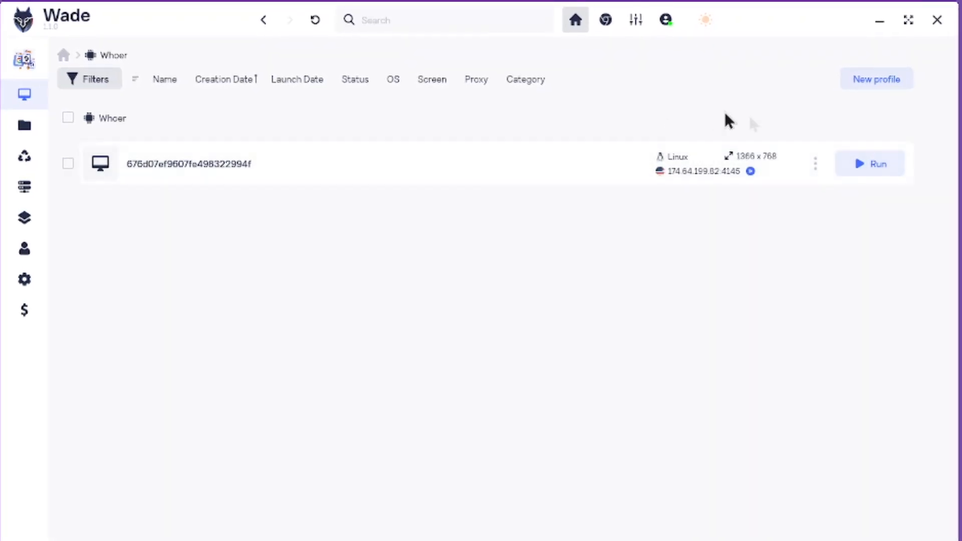
Create a second Windows 10 profile with a generated fingerprint and launch it with the German proxy.
click(24, 186)
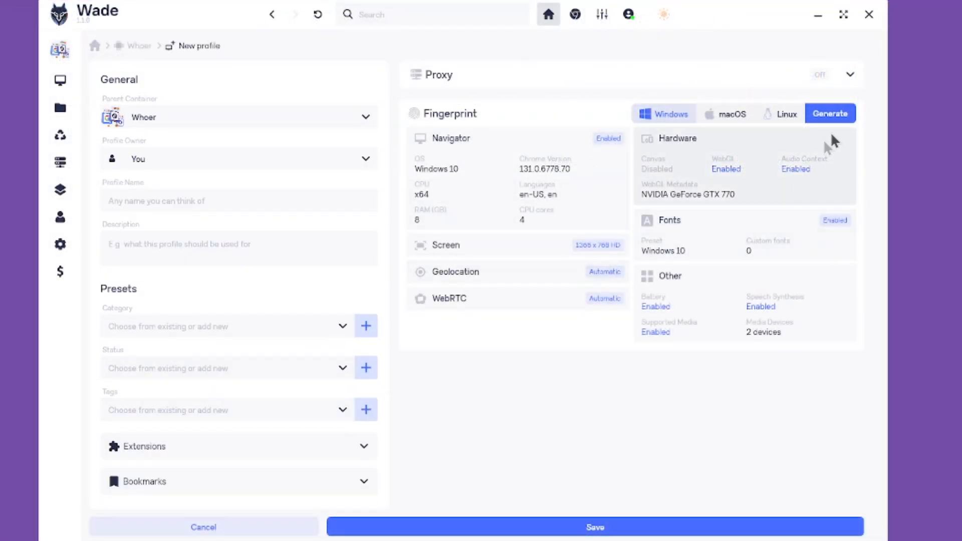
click(829, 114)
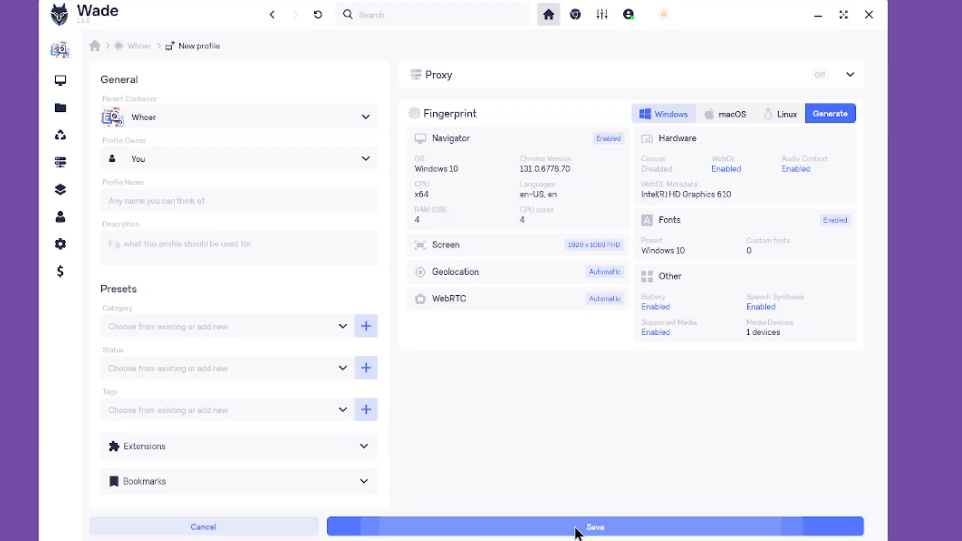
click(597, 527)
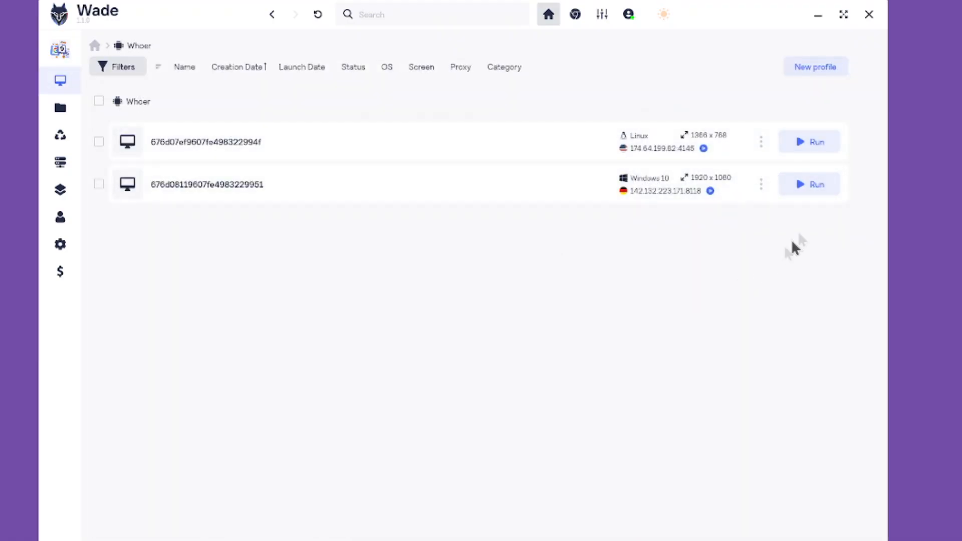
click(810, 185)
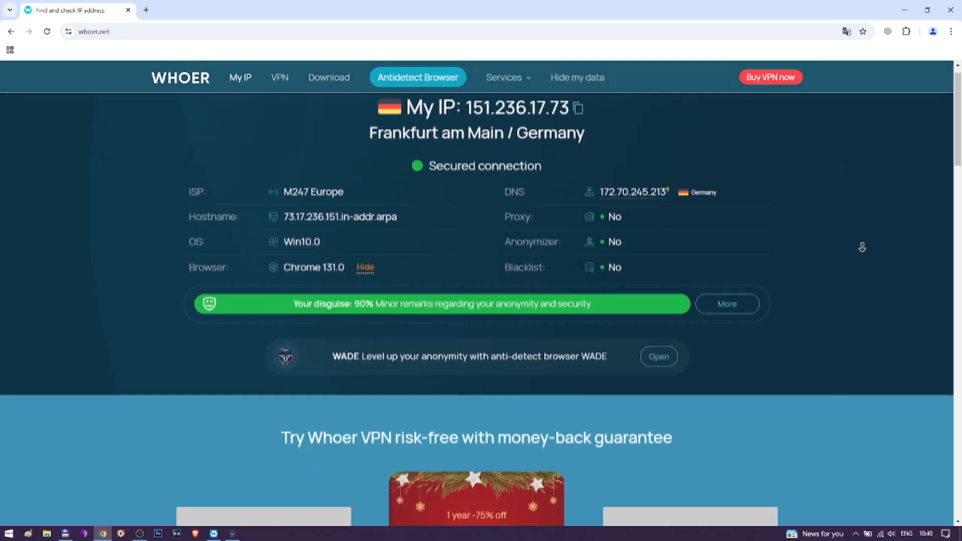
Review whoer.net results showing a Frankfurt, Germany IP and 90% disguise score.
scroll(down, 3)
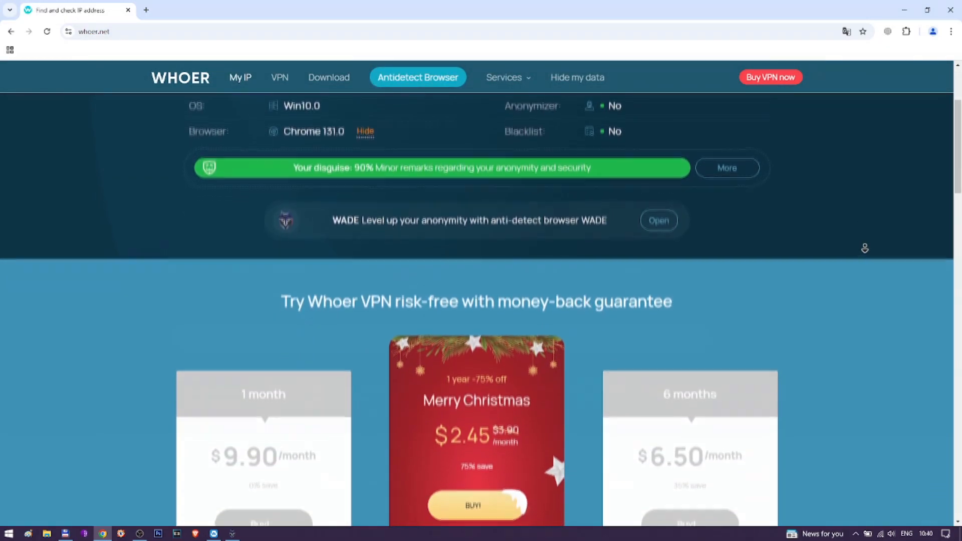
click(659, 220)
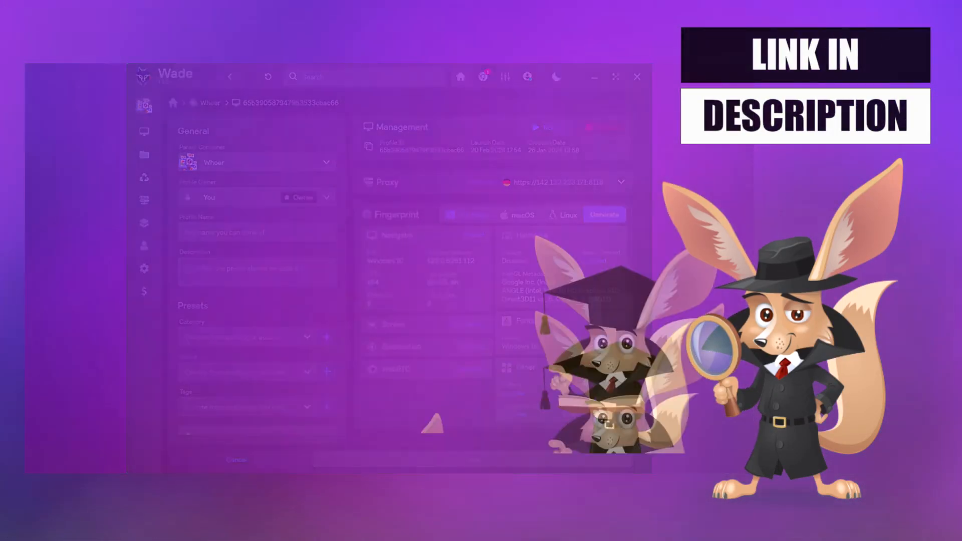